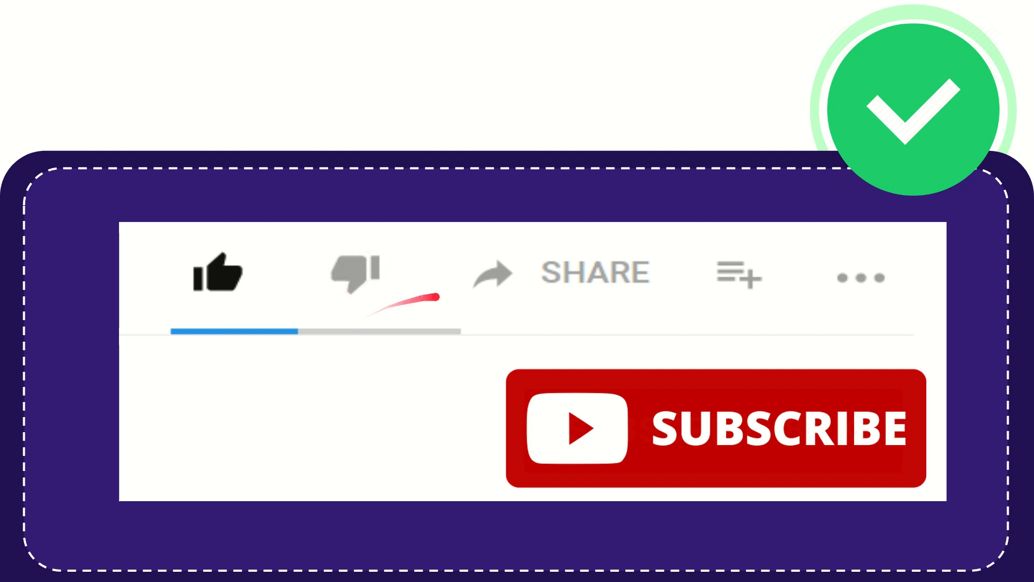
mouse_move(616, 277)
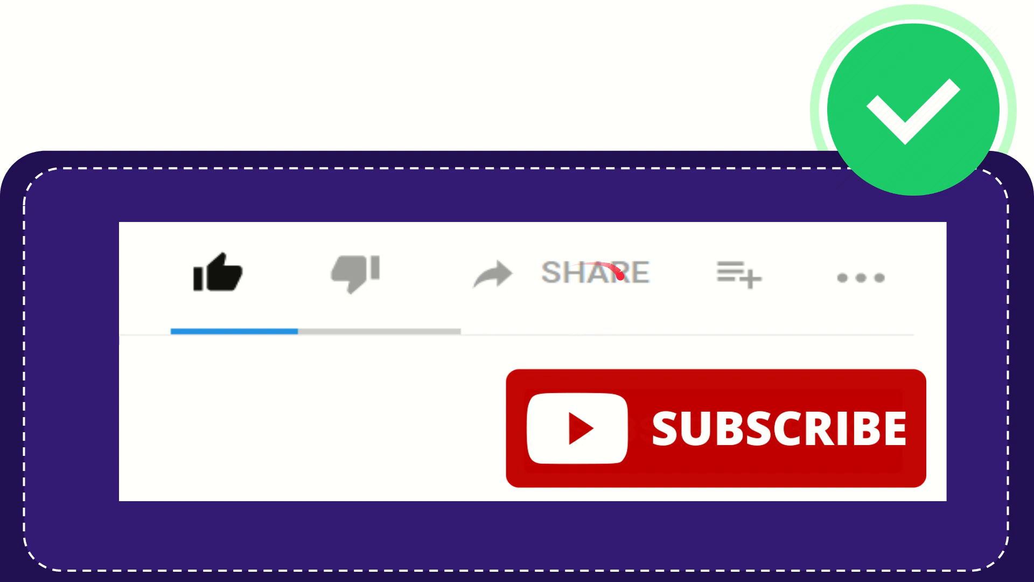